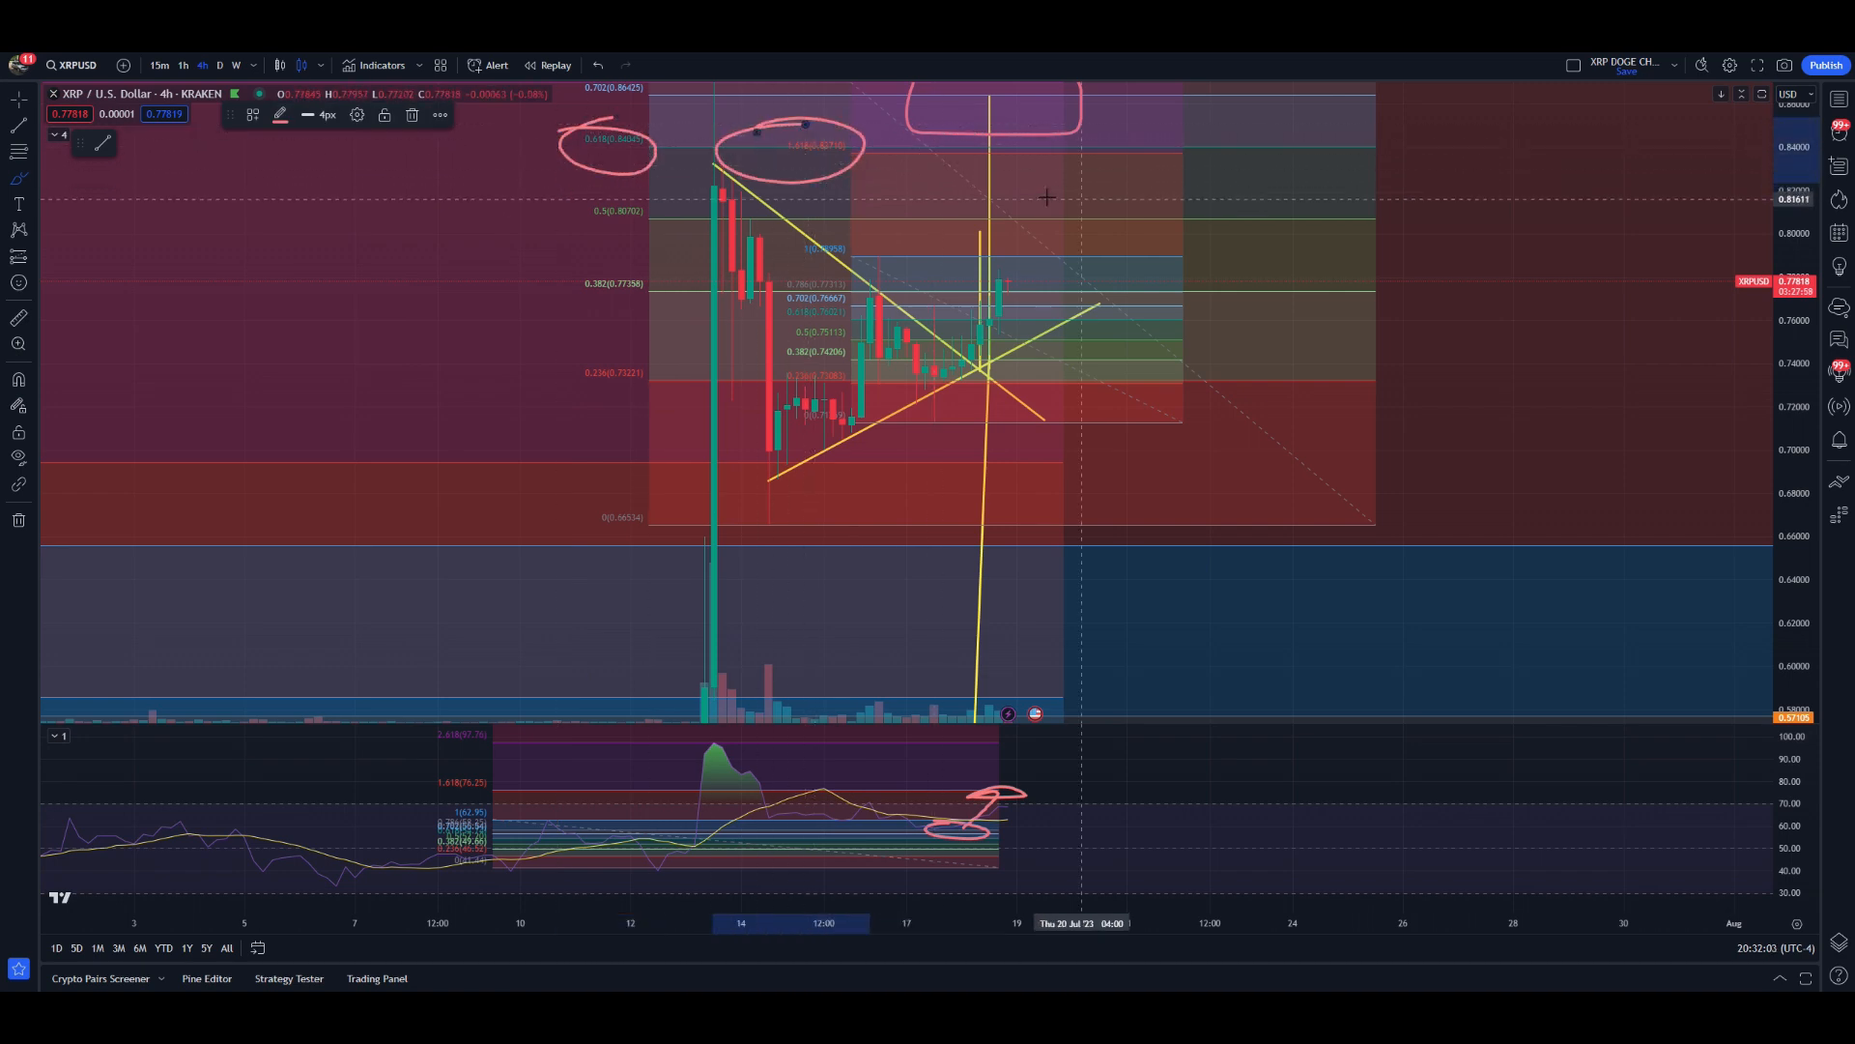
mouse_move(1065, 190)
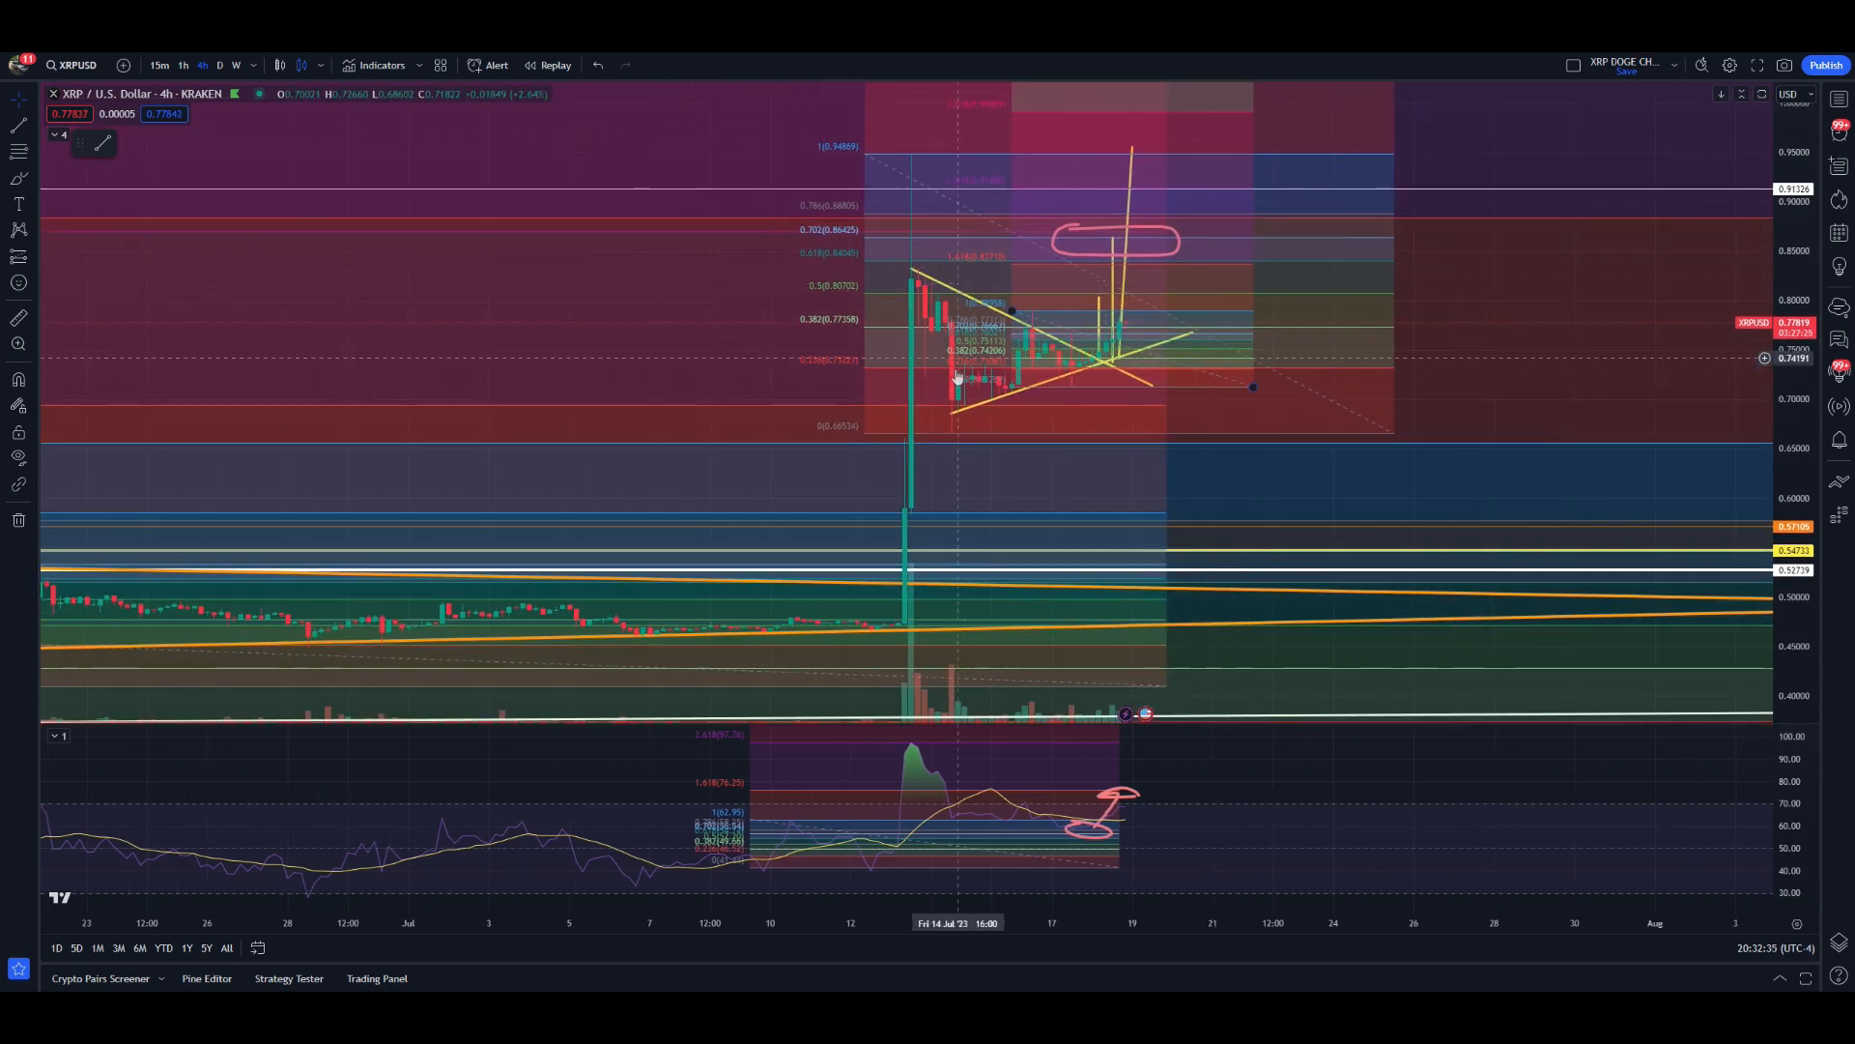
mouse_move(1100, 288)
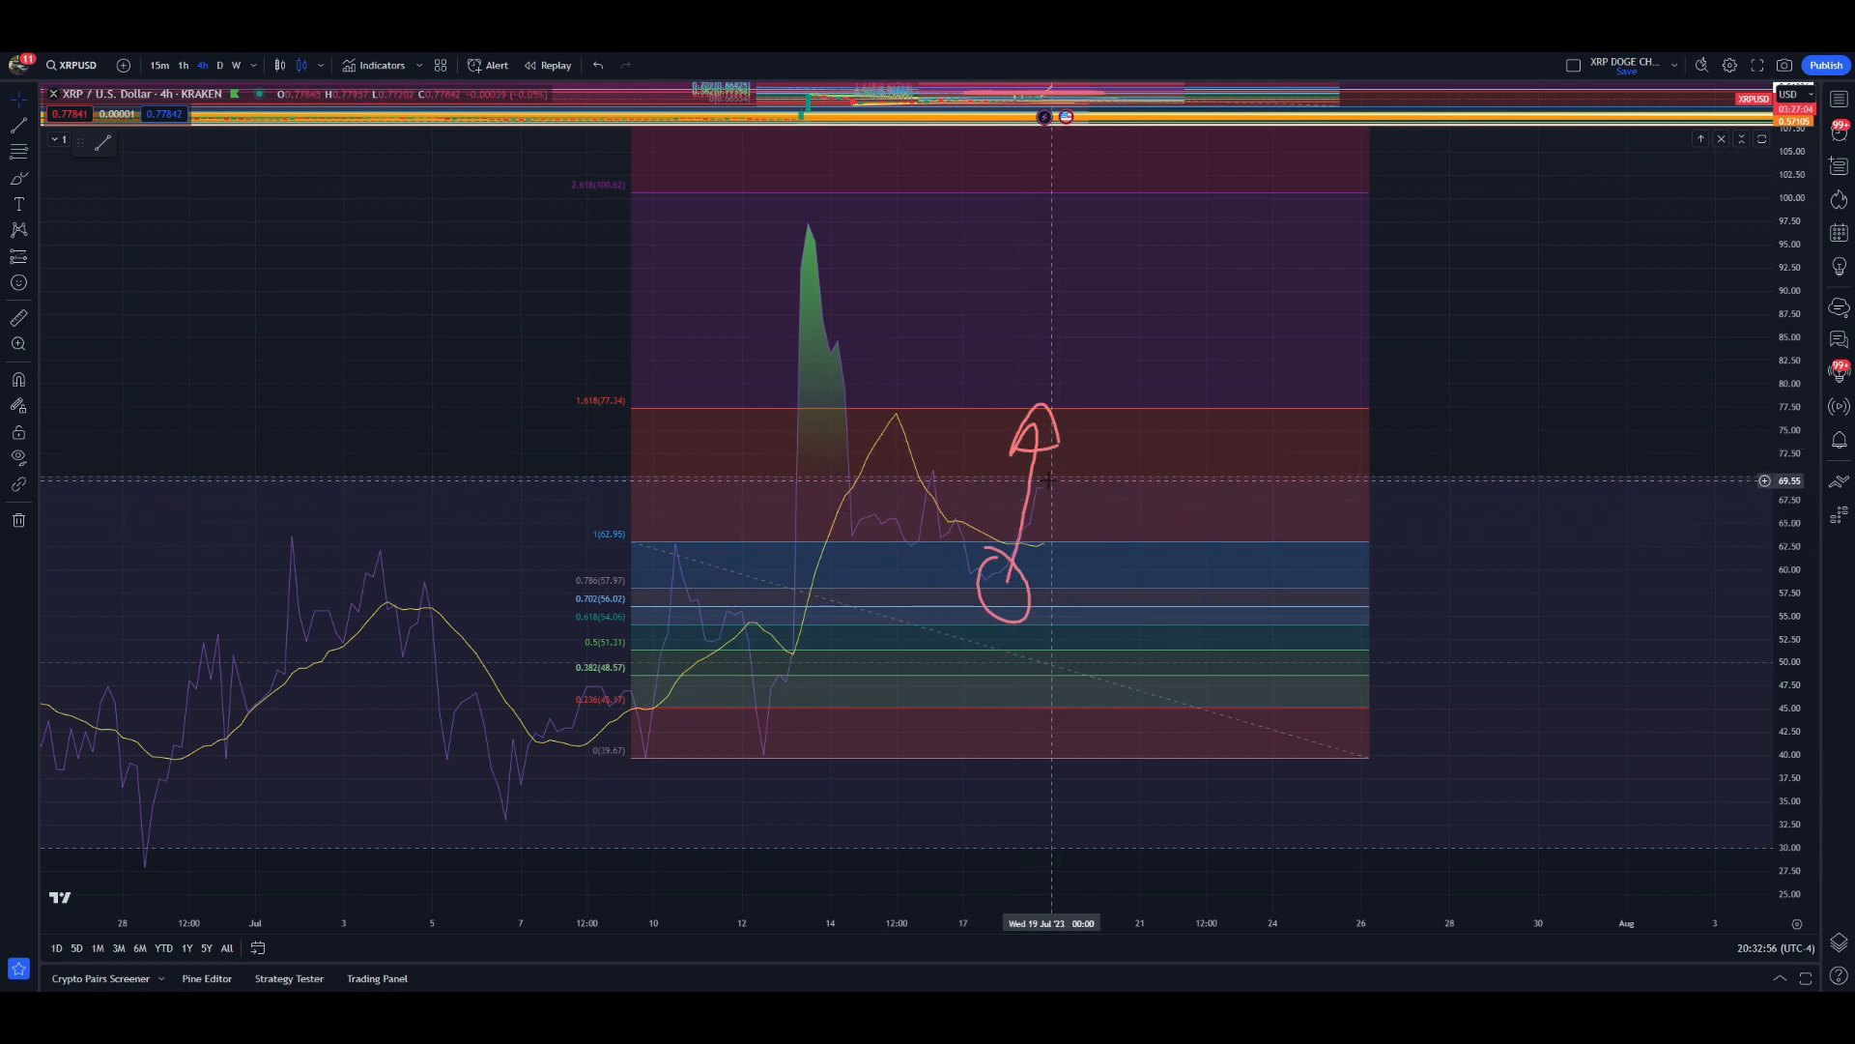
mouse_move(1061, 415)
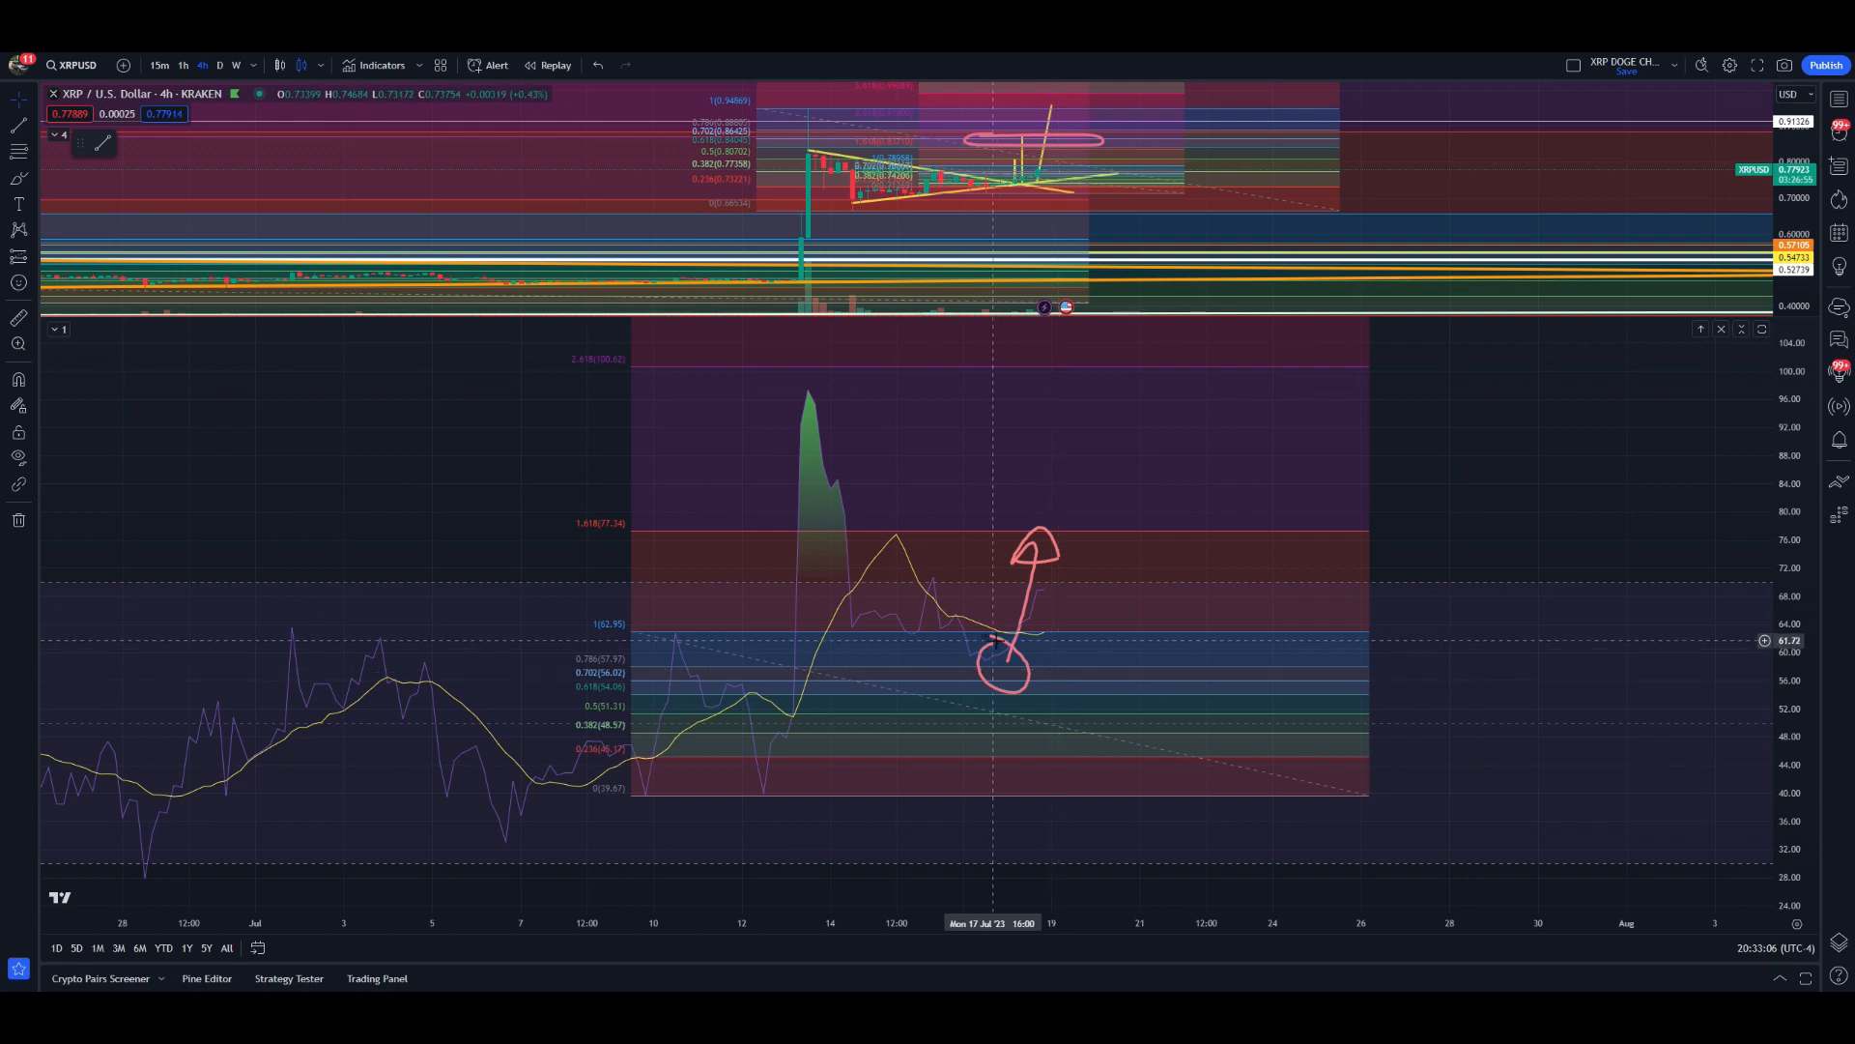
mouse_move(1110, 586)
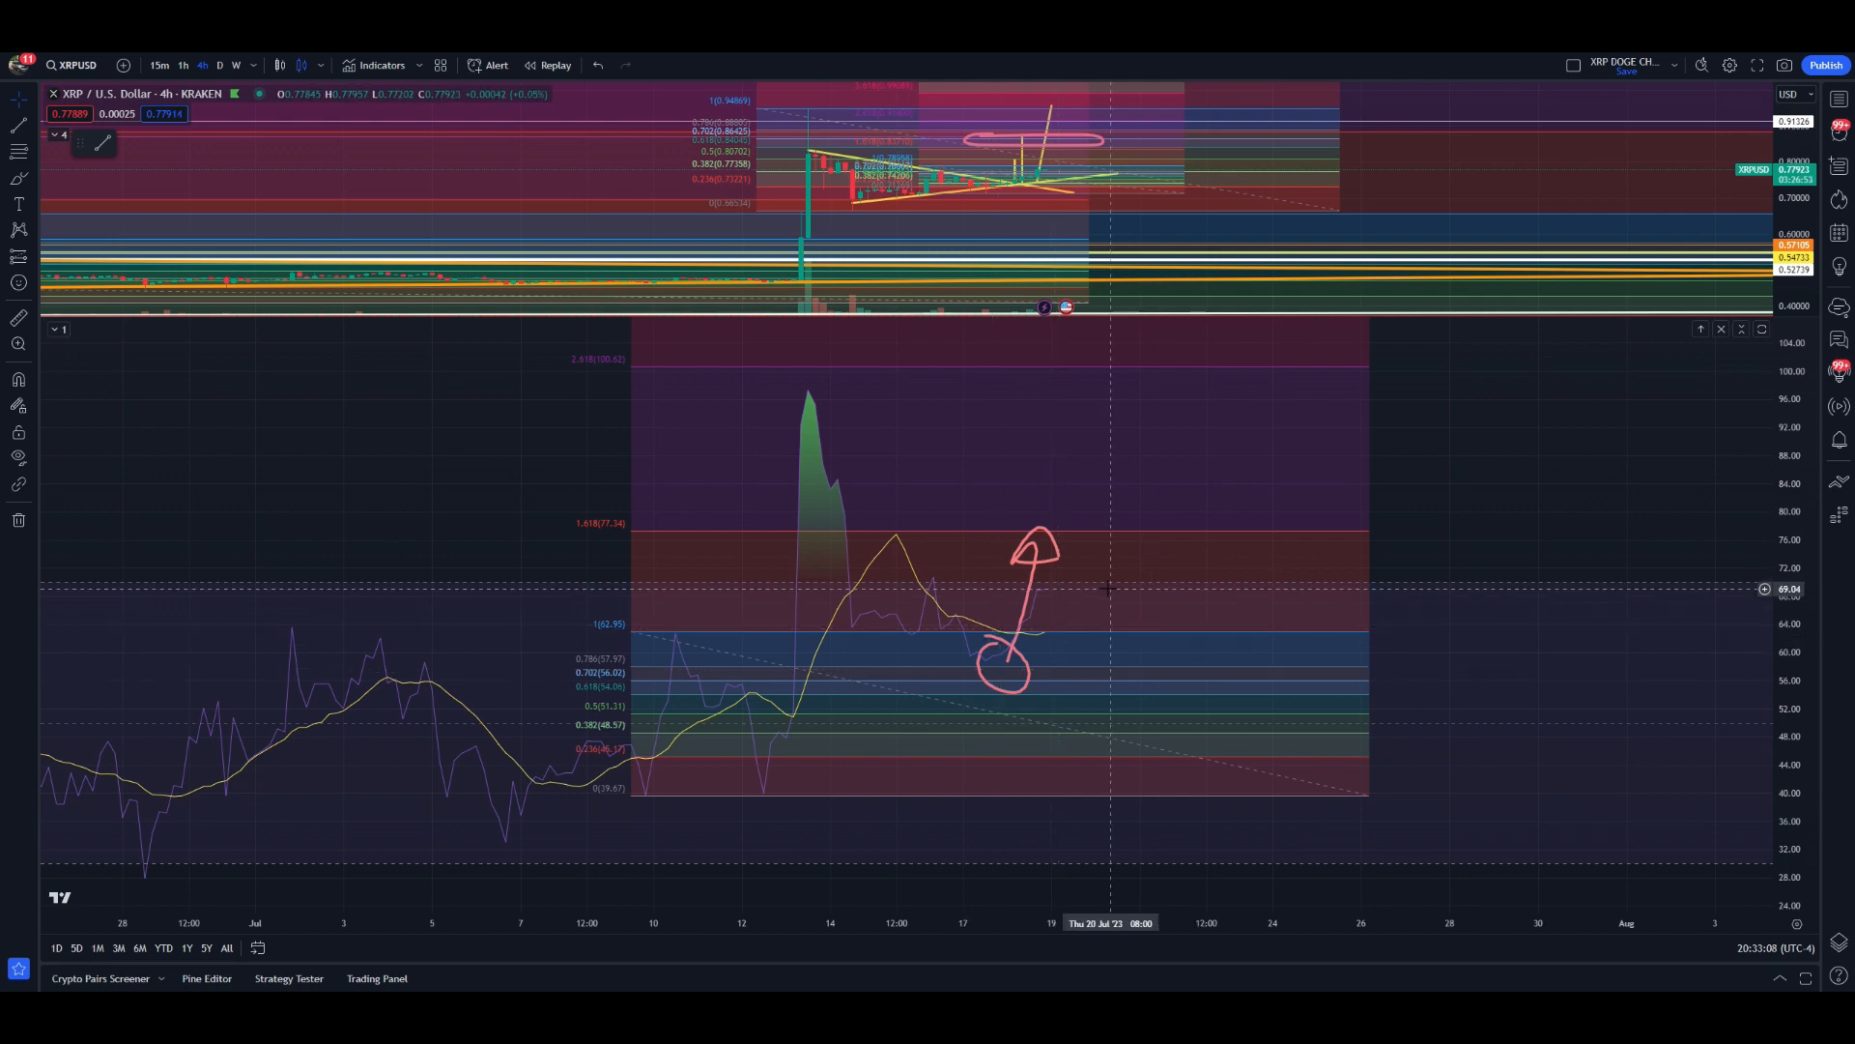
Switch the XRPUSD chart to the daily timeframe, then back to 4-hour.
click(218, 66)
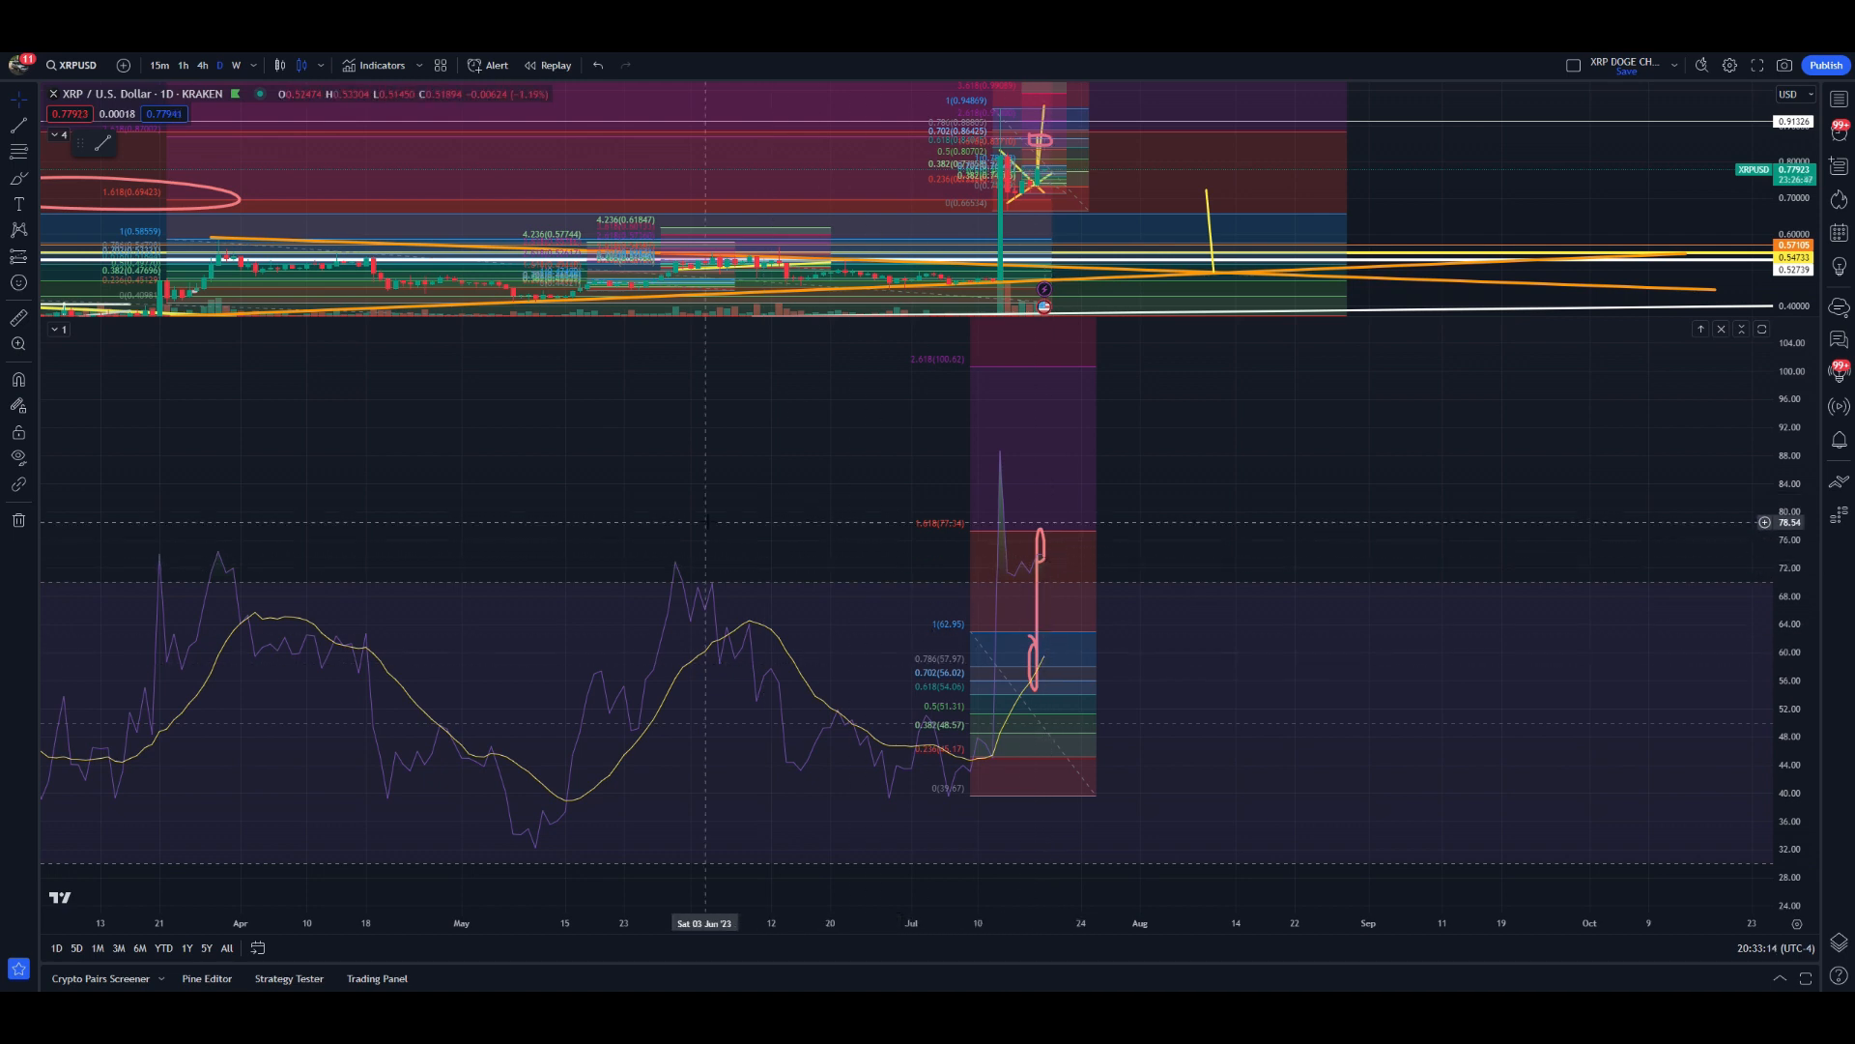
click(201, 66)
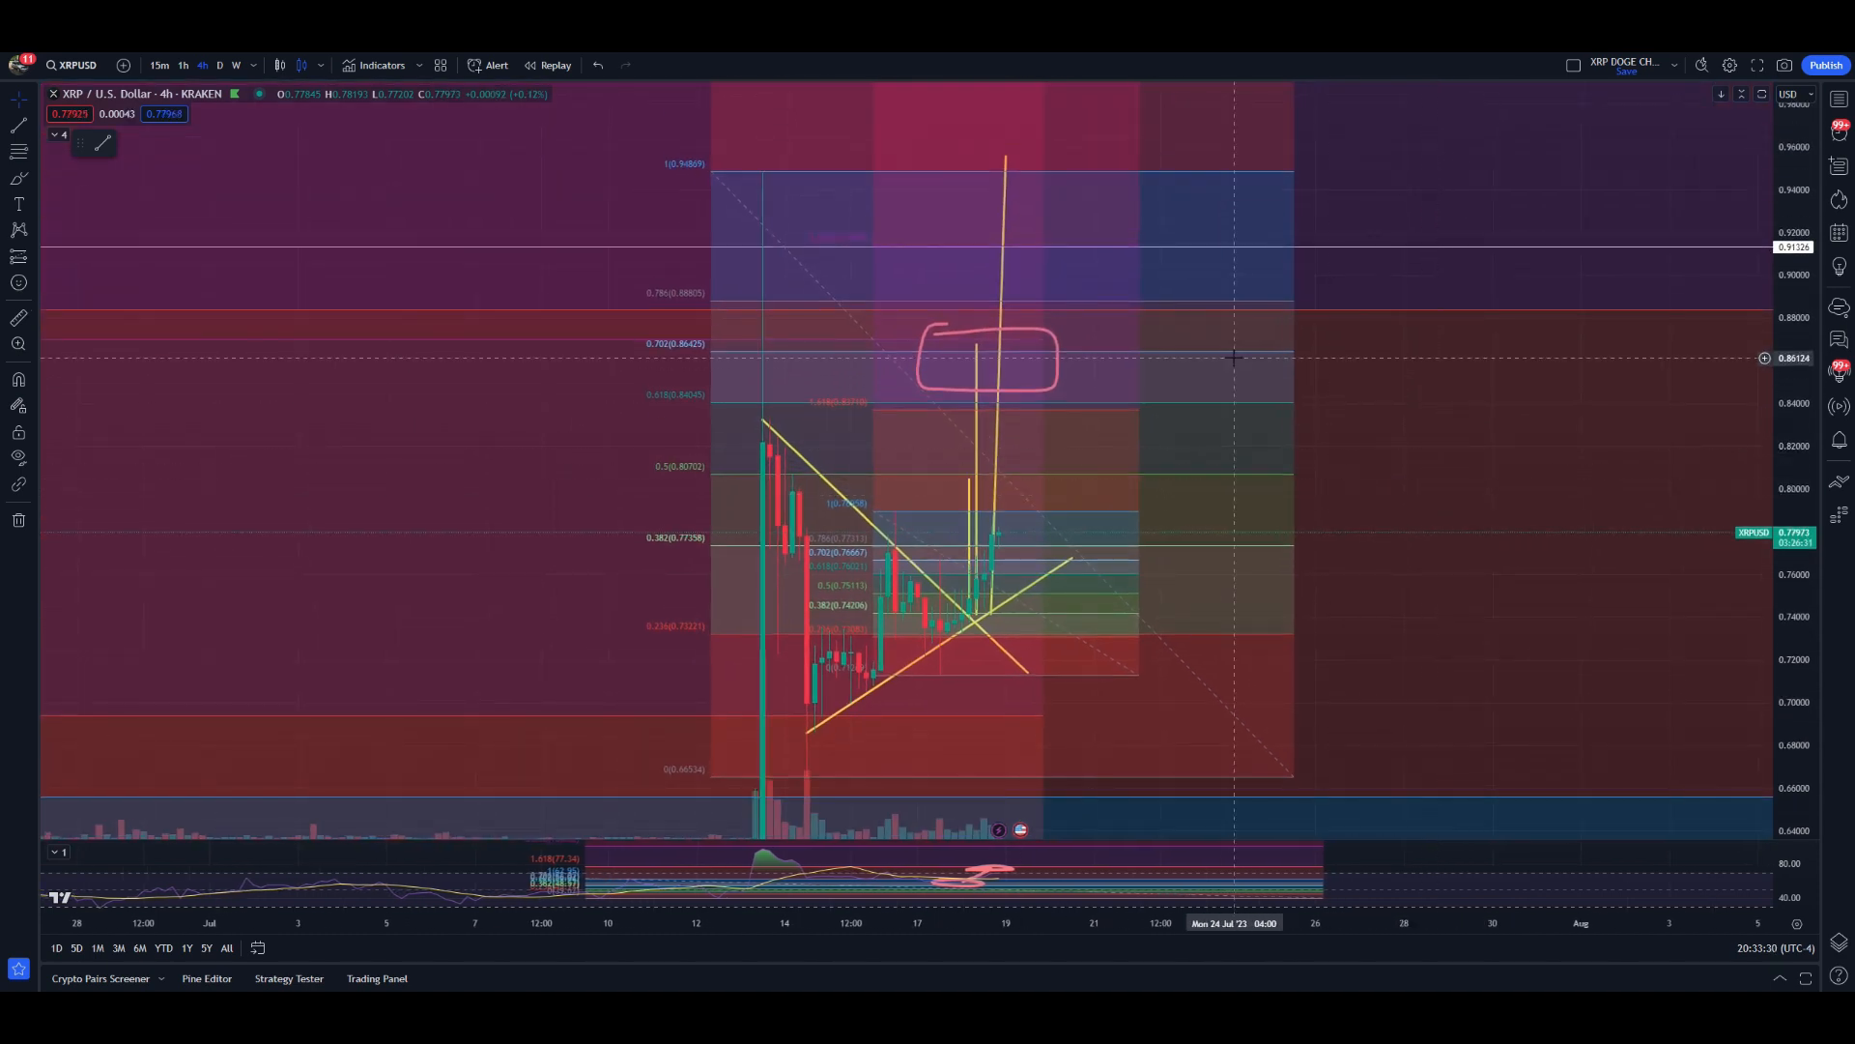
mouse_move(993, 383)
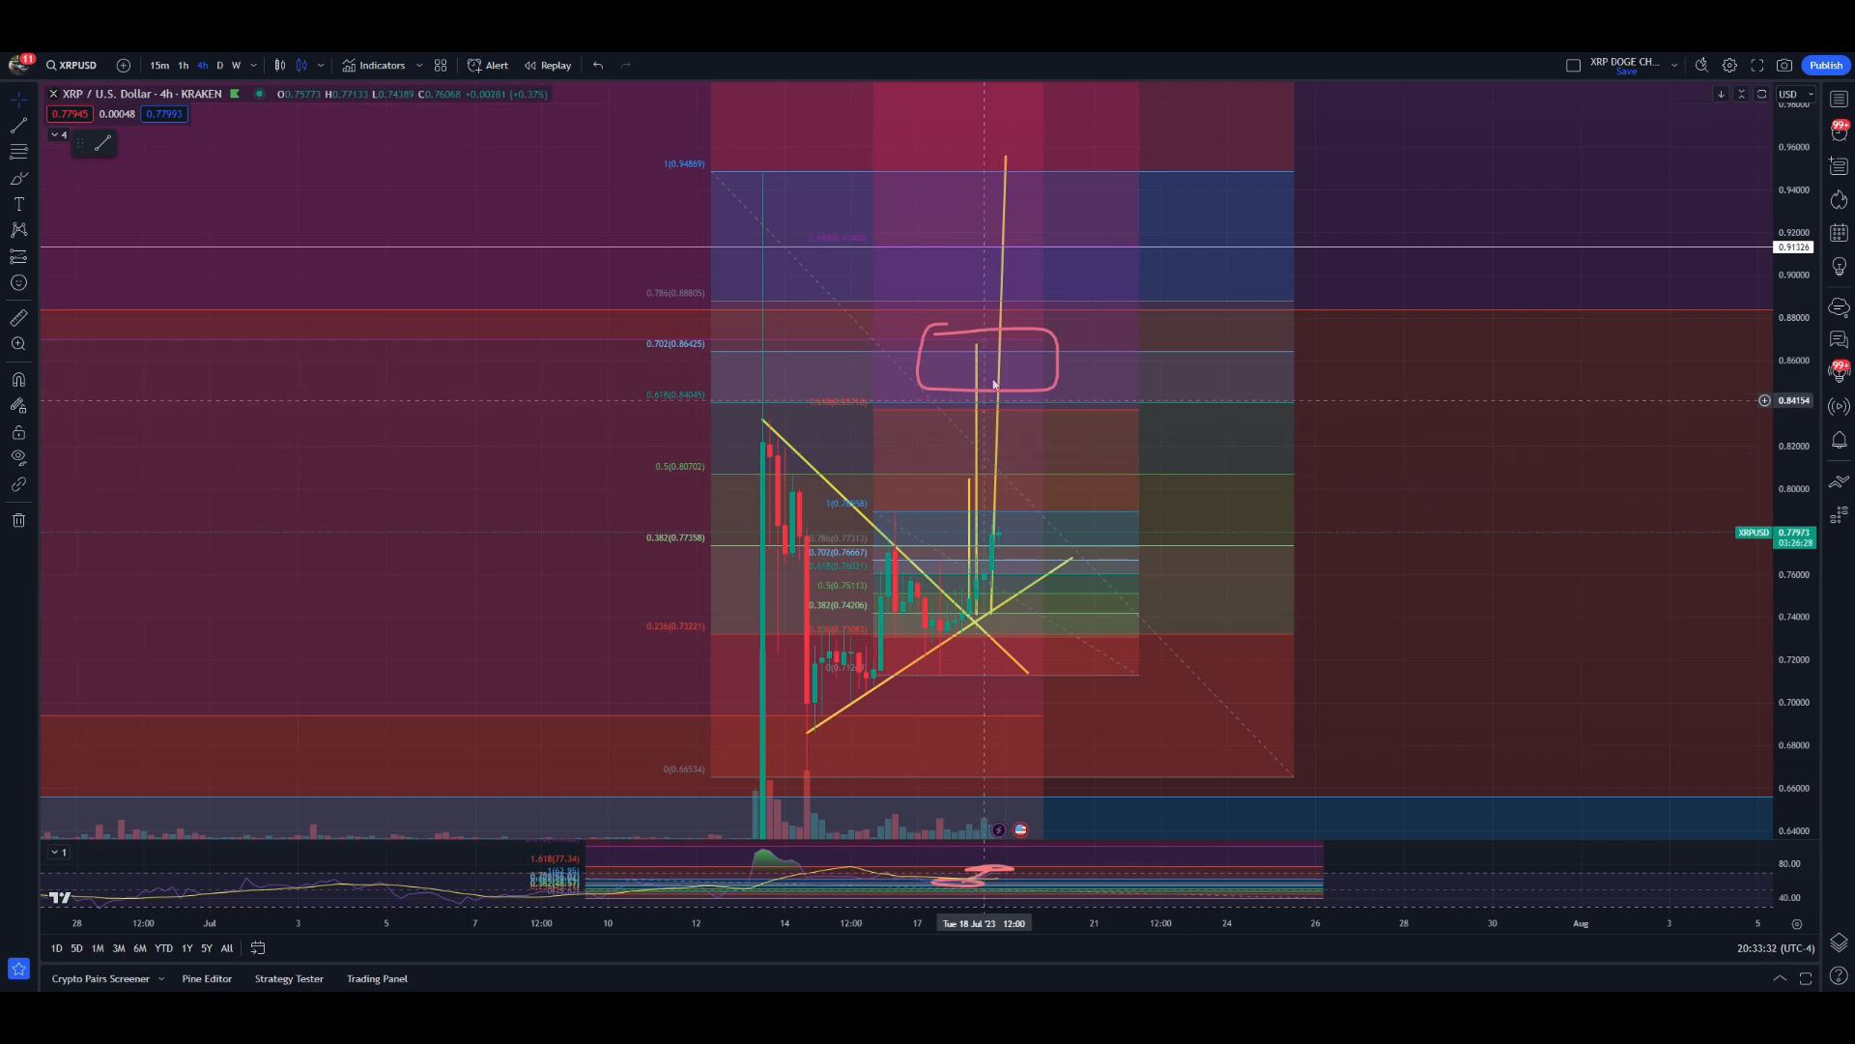
mouse_move(1457, 255)
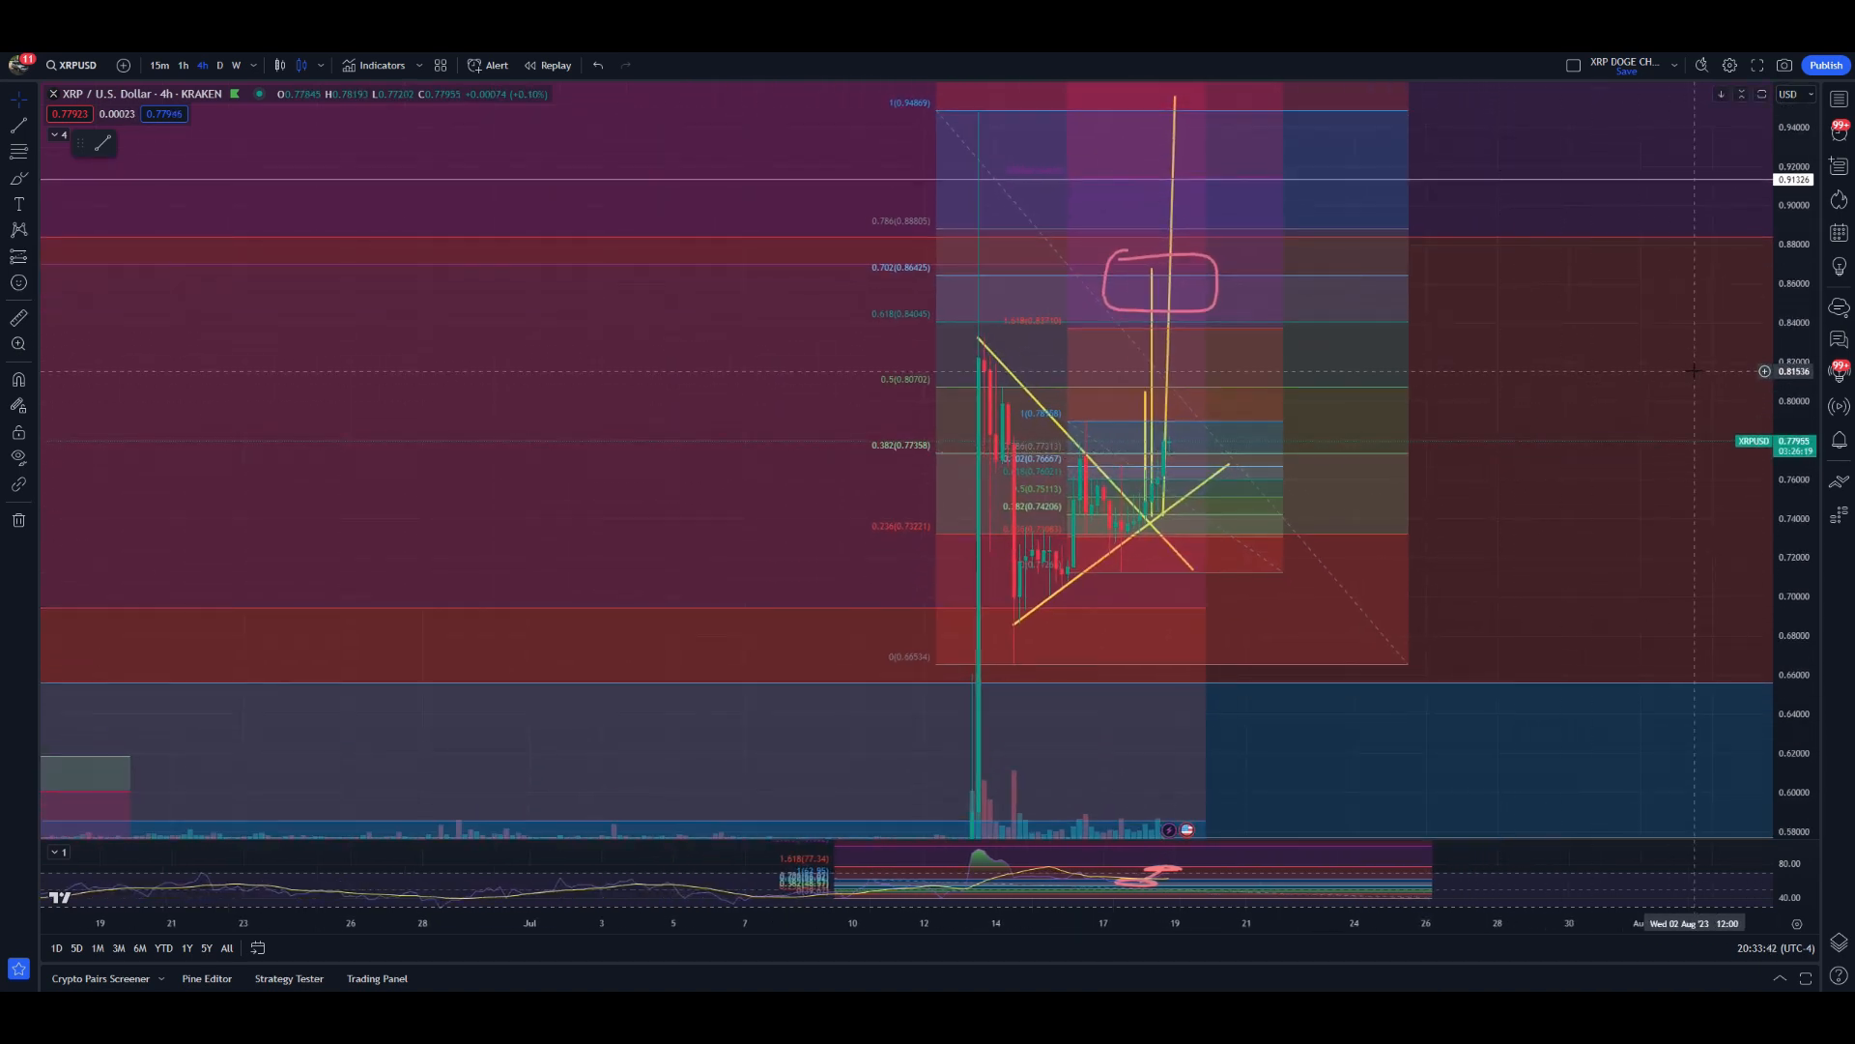
mouse_move(1496, 399)
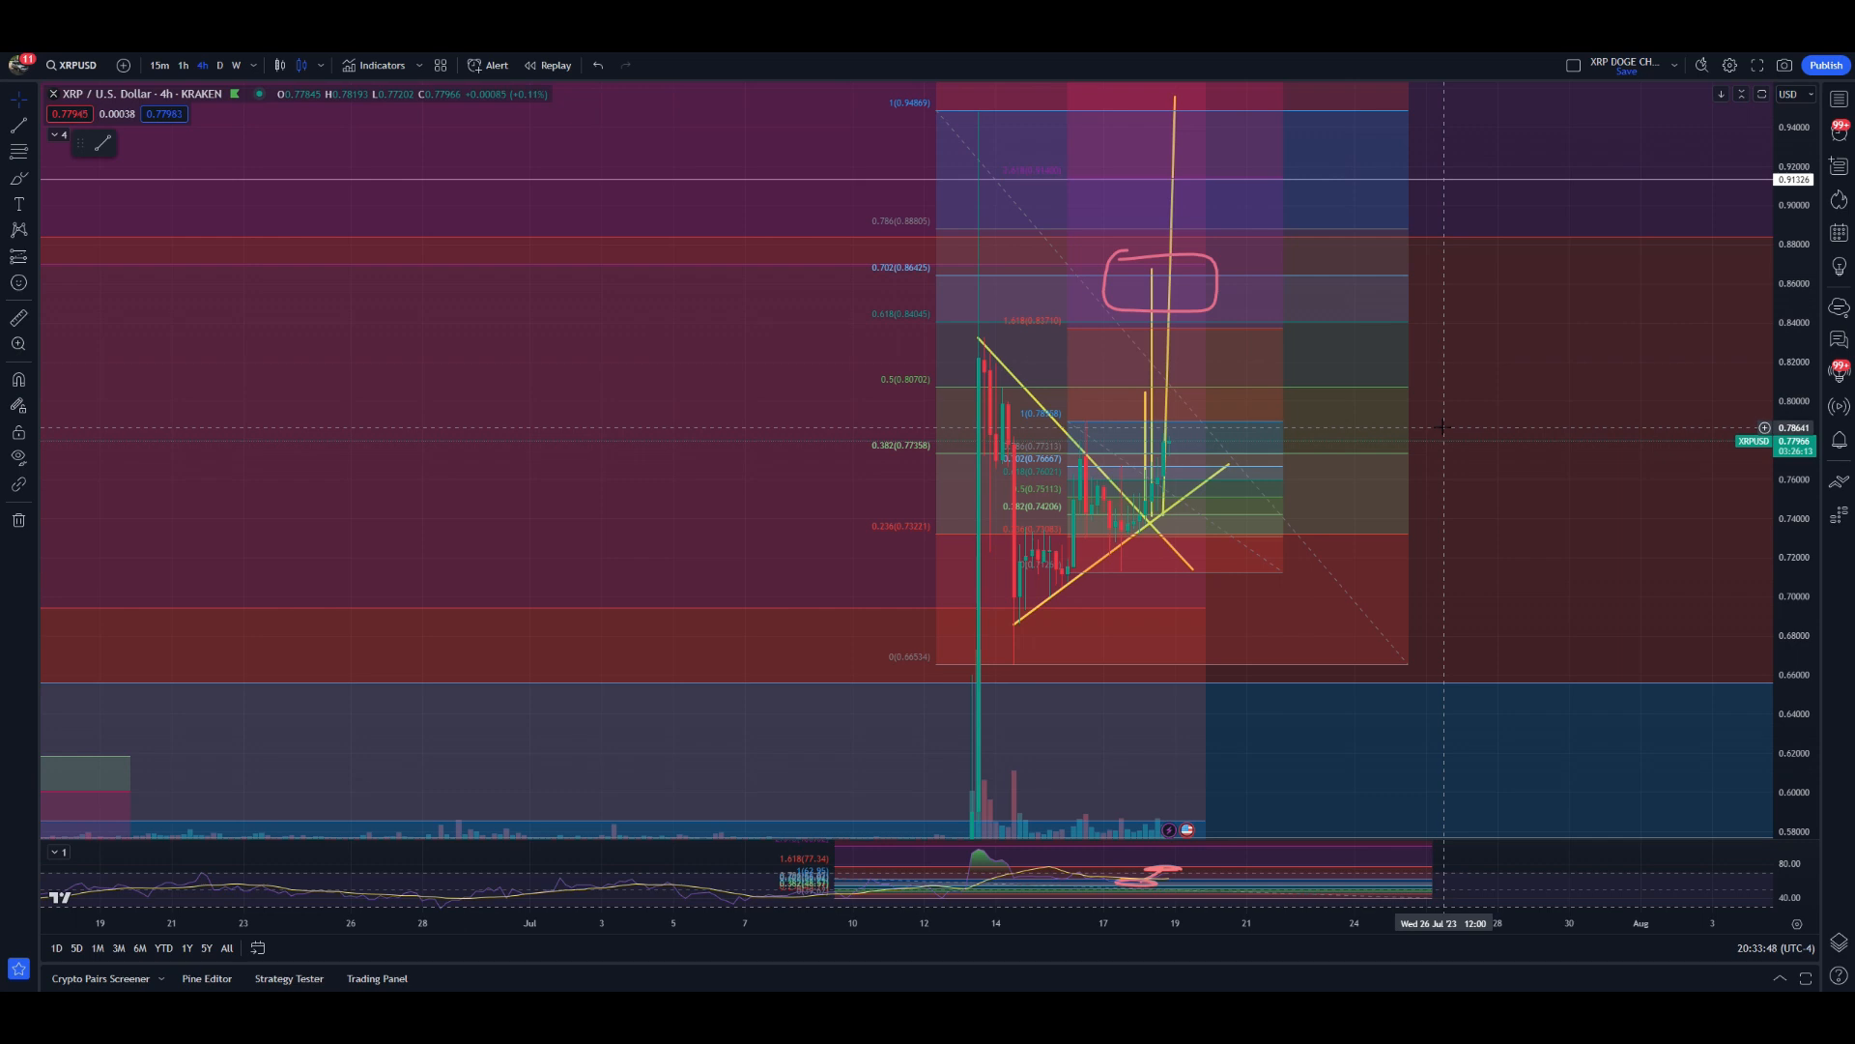
mouse_move(1363, 489)
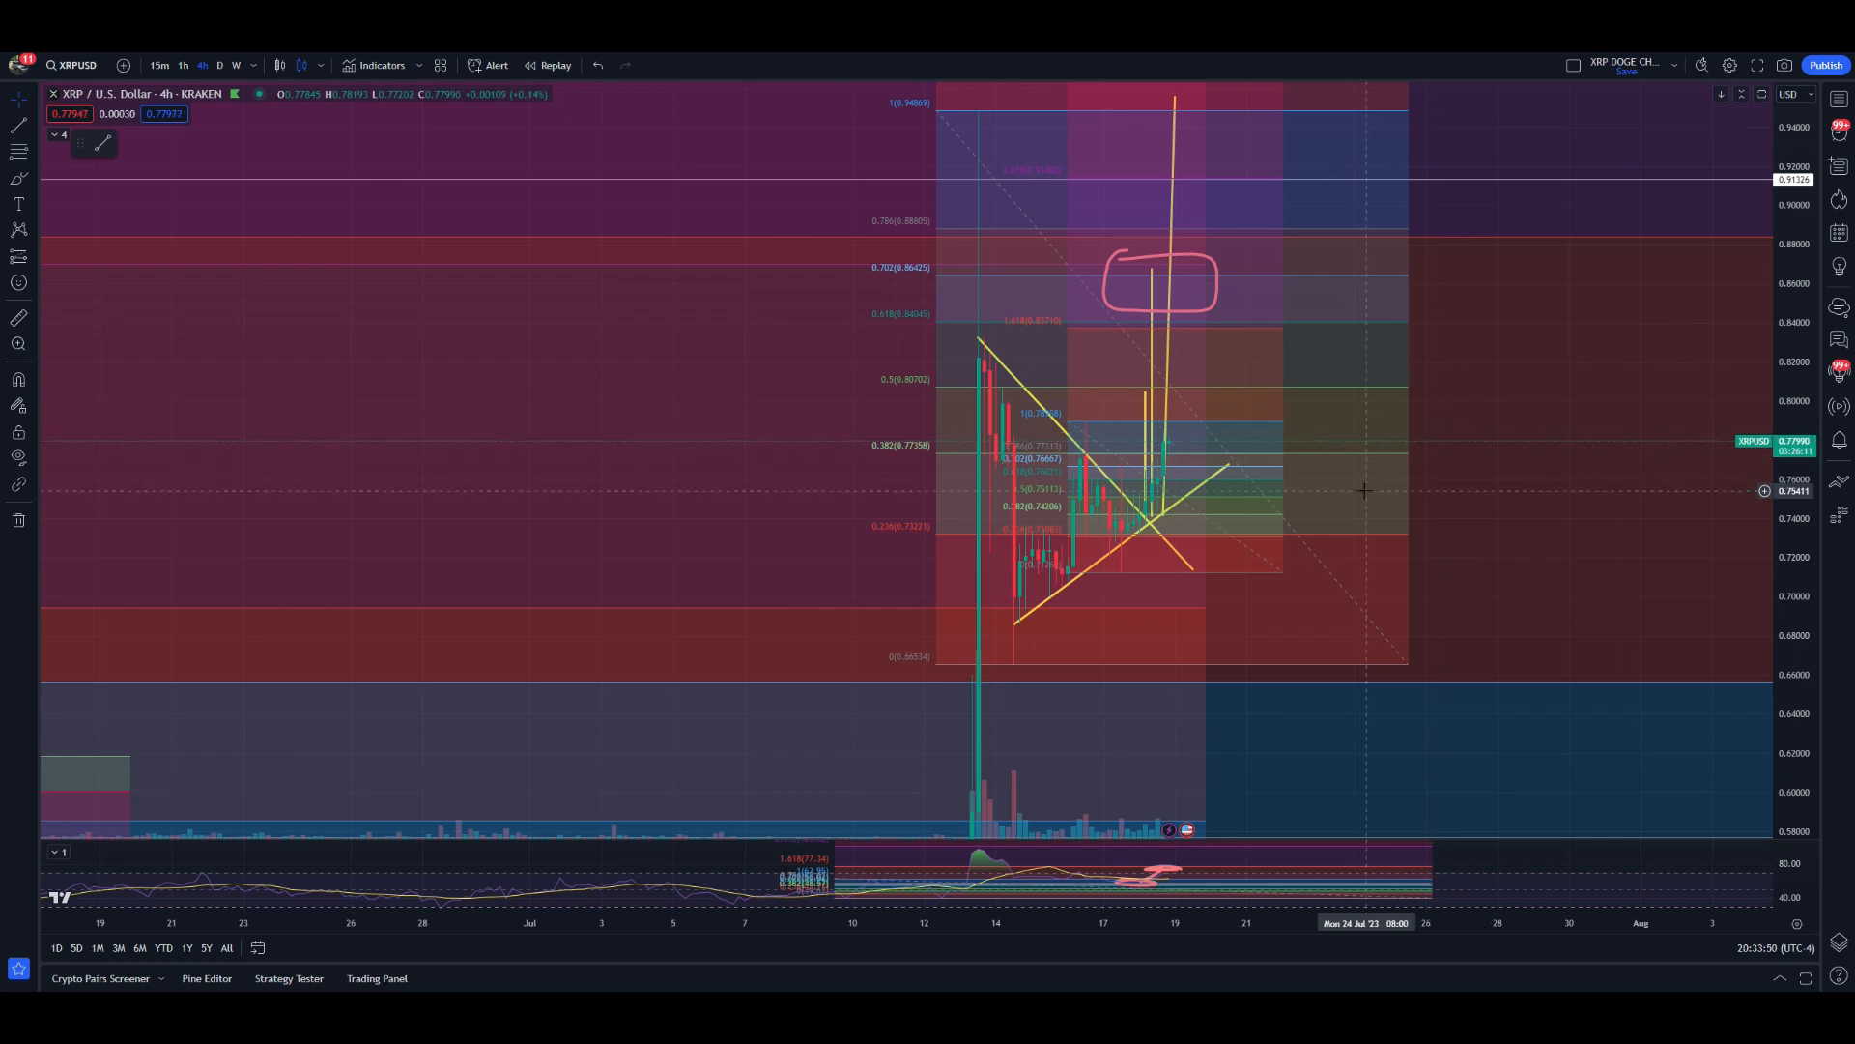
mouse_move(1359, 493)
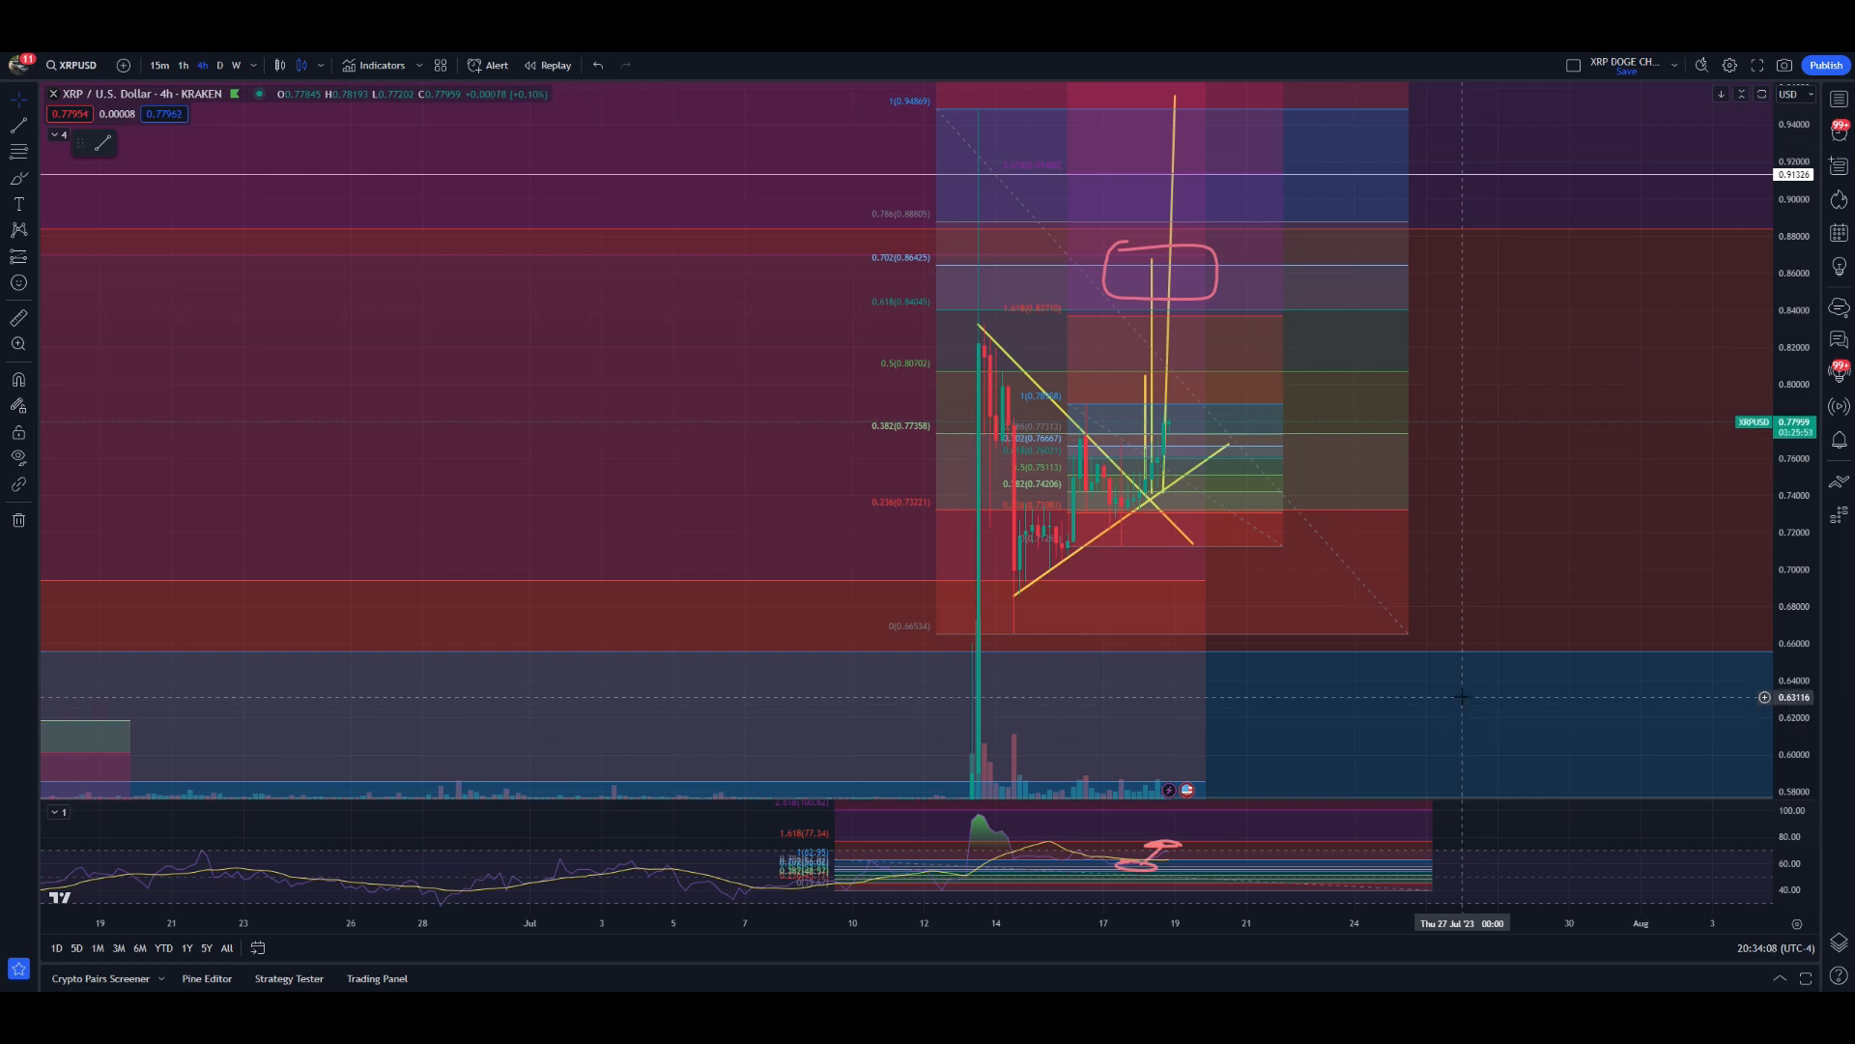
mouse_move(1440, 719)
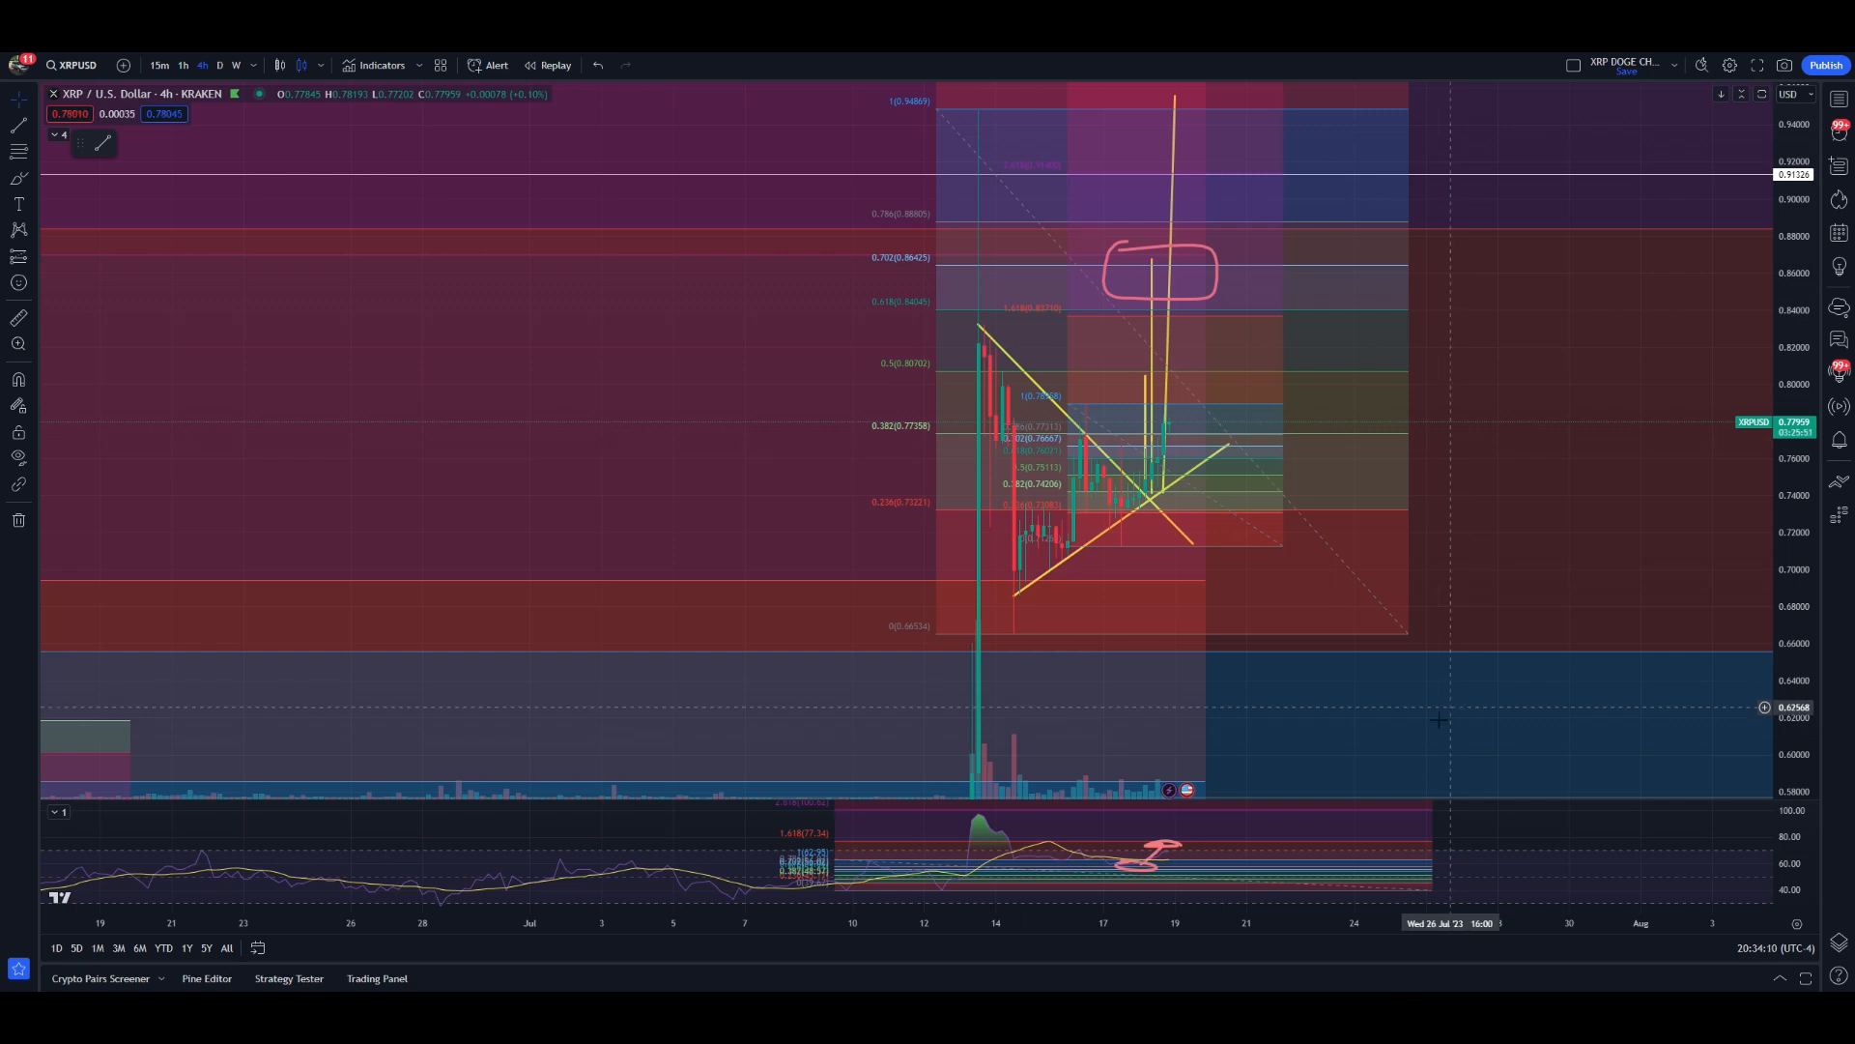